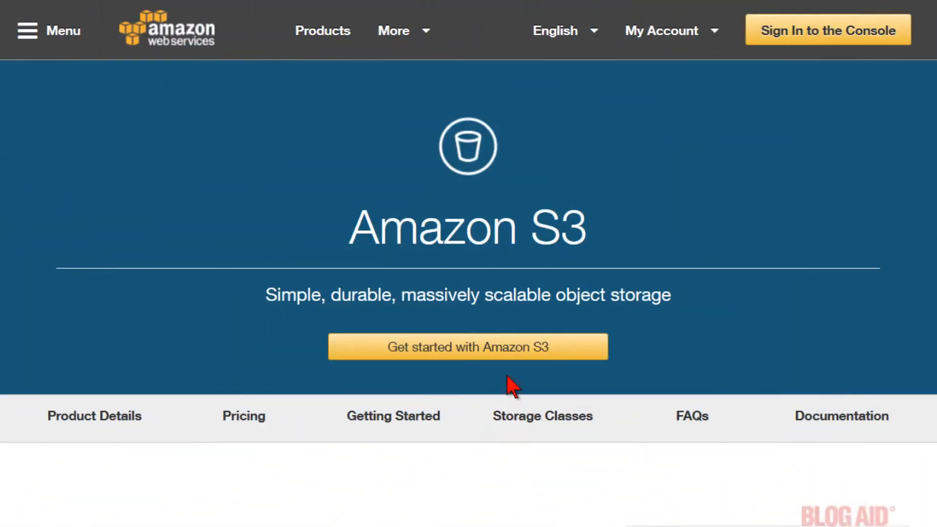
pyautogui.moveTo(507, 354)
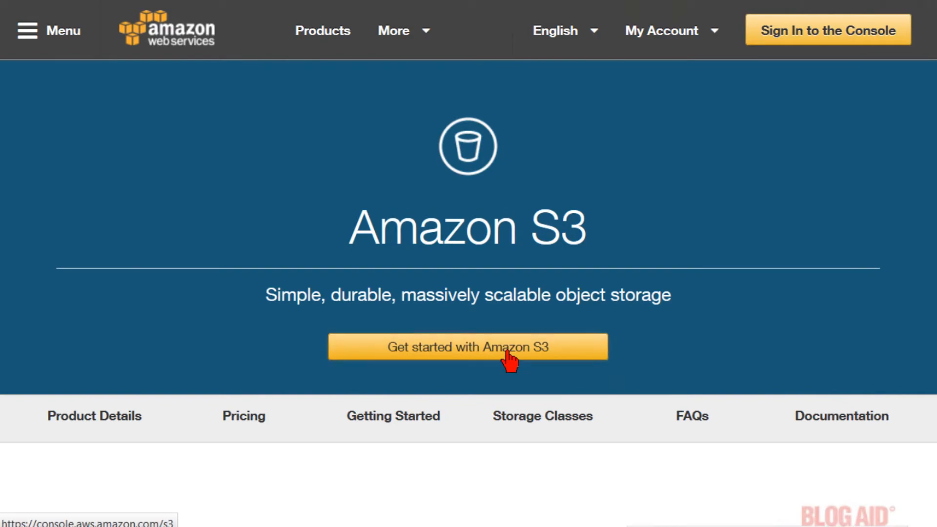
# Get started with Amazon S3 to reach the sign-in or create-account page
pyautogui.click(468, 348)
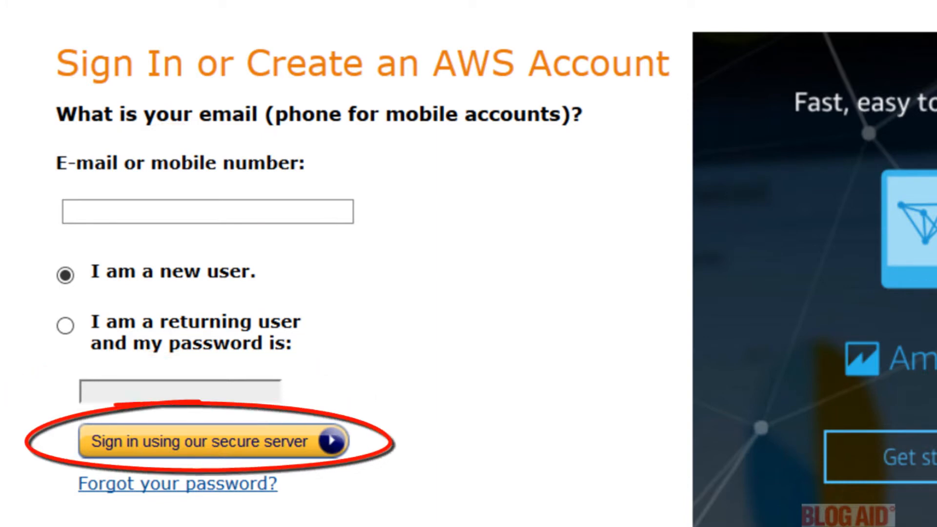
# Continue as a new user, submit the login credentials and move down the contact form
pyautogui.click(206, 441)
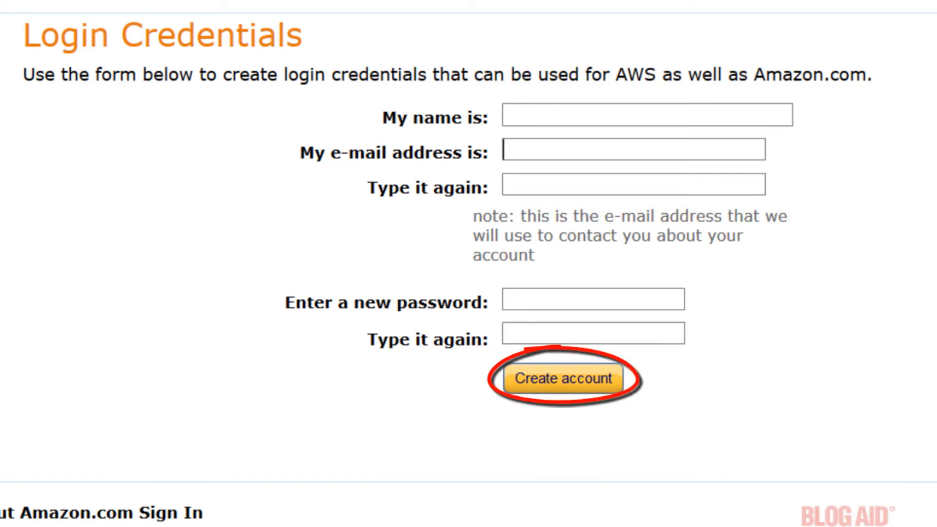
pyautogui.click(562, 378)
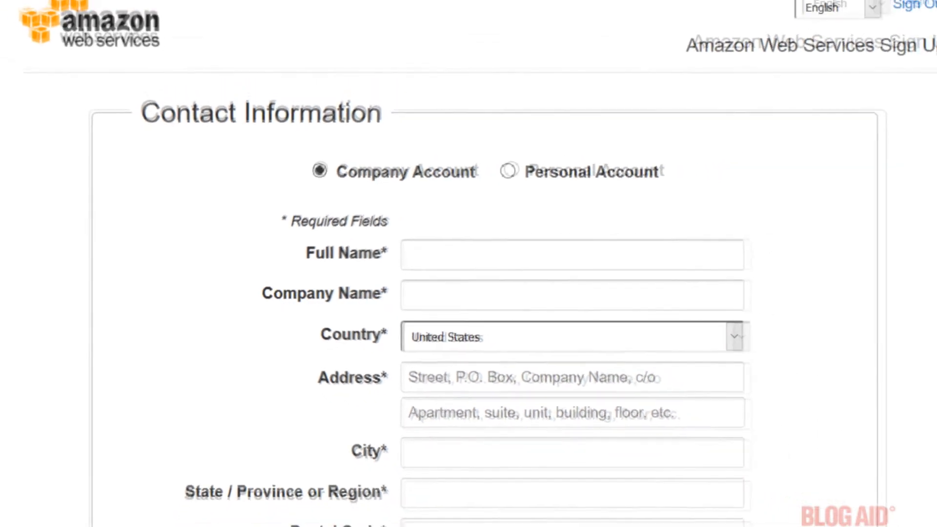
pyautogui.scroll(-3)
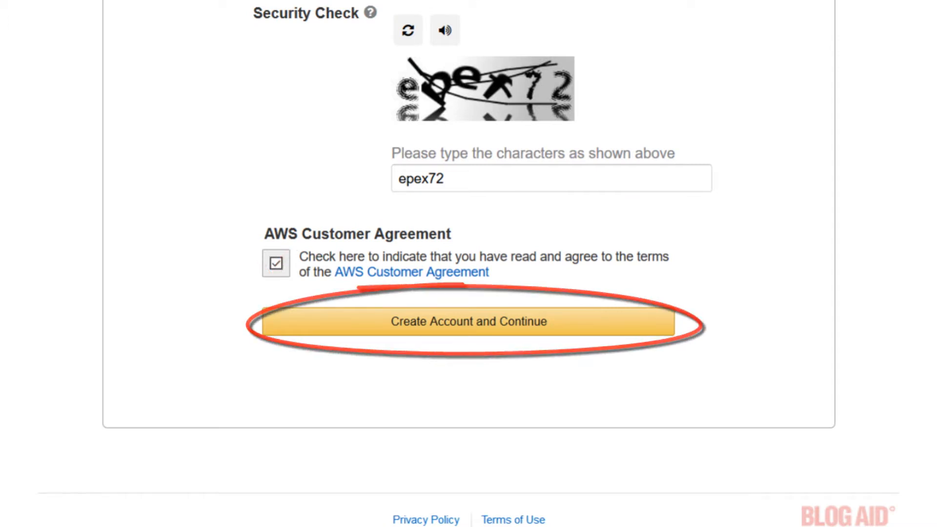
# Submit the contact details and continue to phone identity verification
pyautogui.click(470, 321)
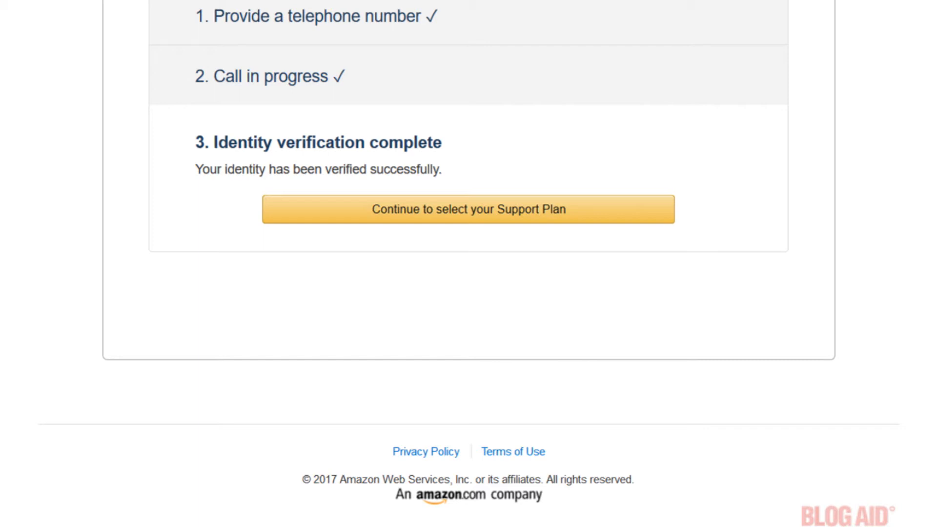
pyautogui.moveTo(789, 296)
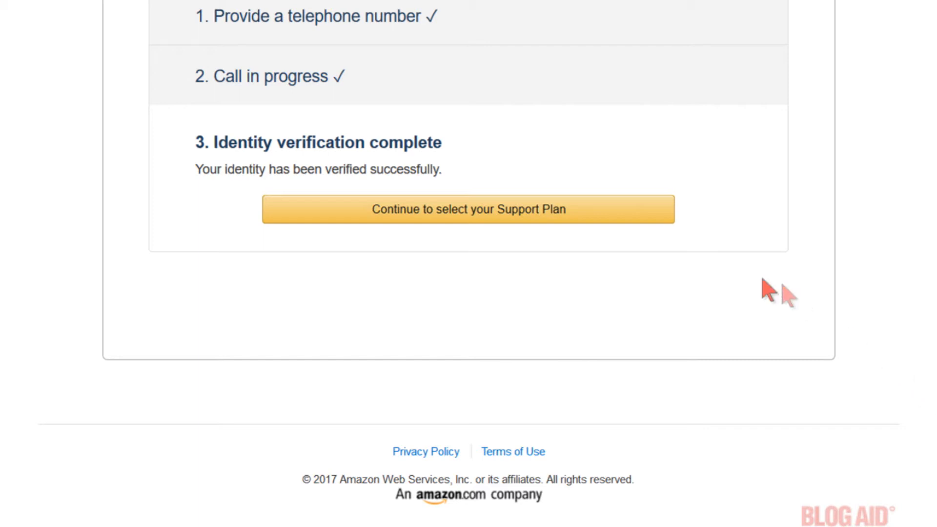
# Choose the free Basic support plan and confirm it to finish signup
pyautogui.click(468, 208)
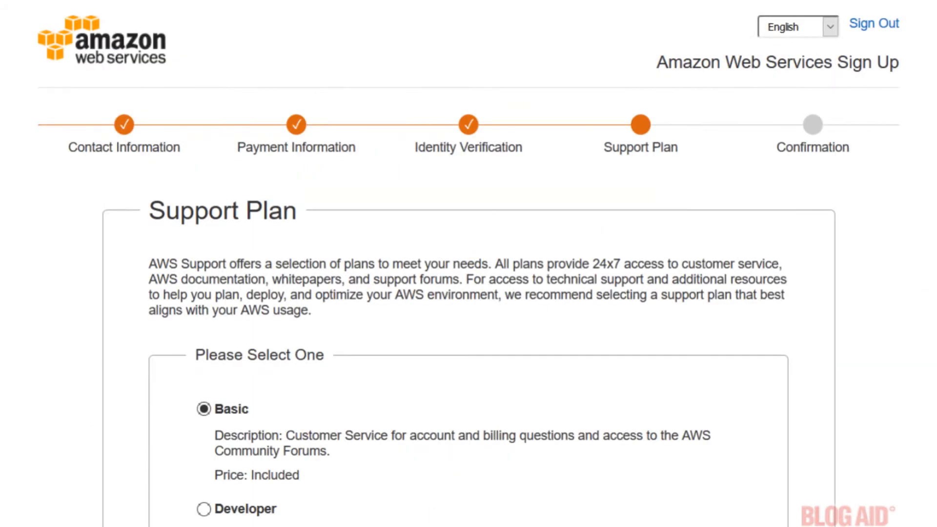
pyautogui.scroll(-3)
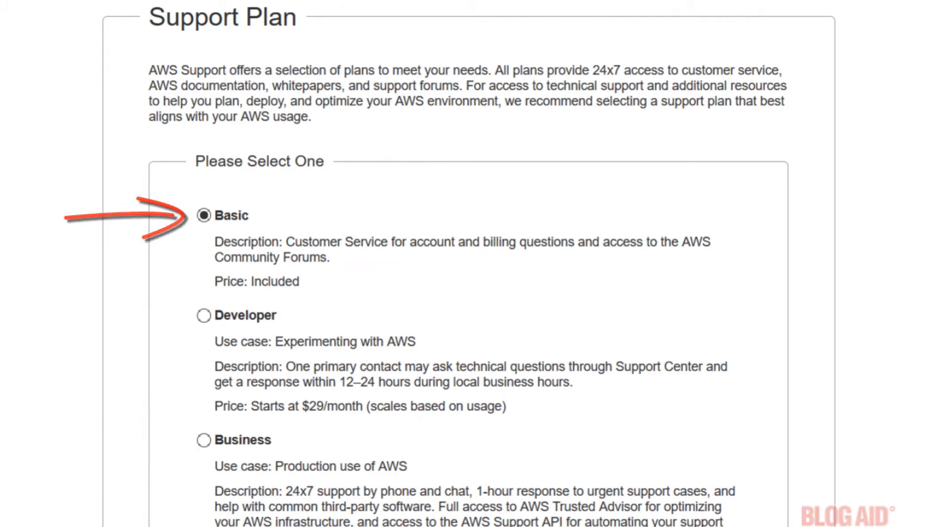
pyautogui.scroll(-3)
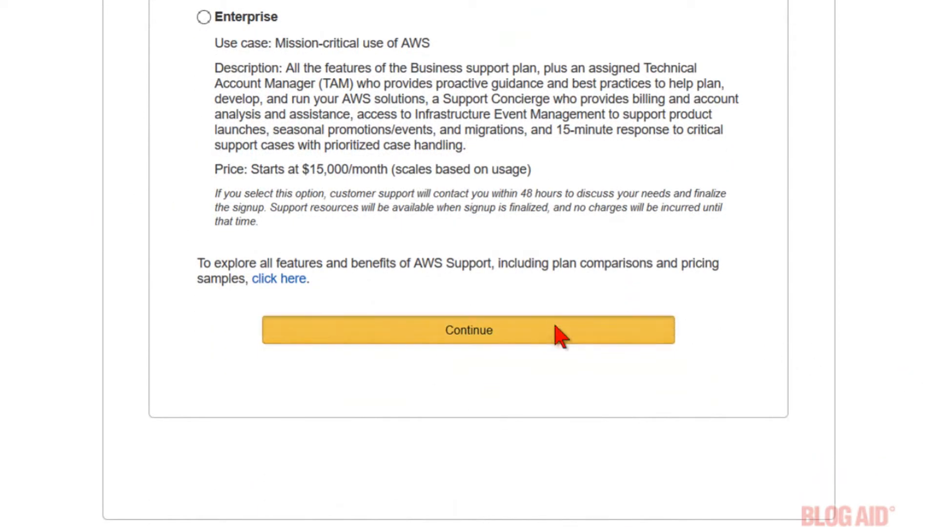
pyautogui.click(469, 329)
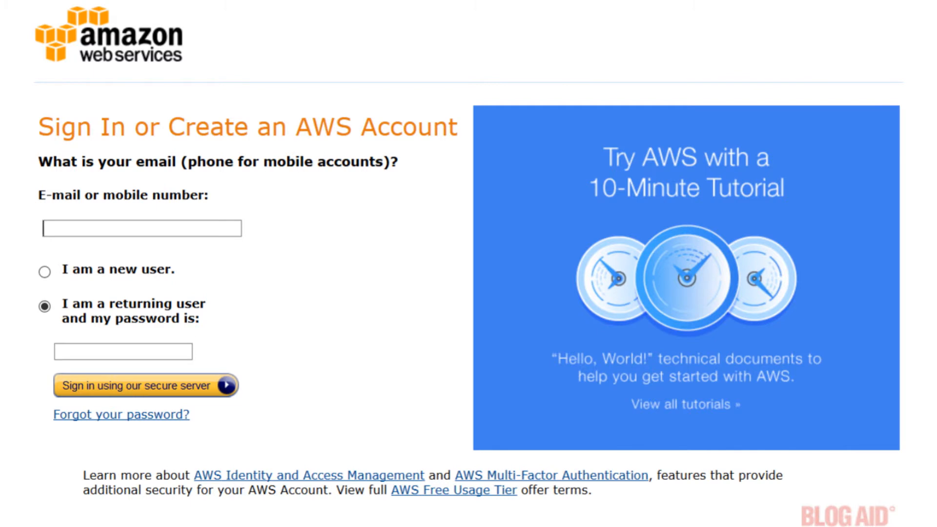
# Sign in to the console and open S3 from Recently visited services
pyautogui.click(145, 384)
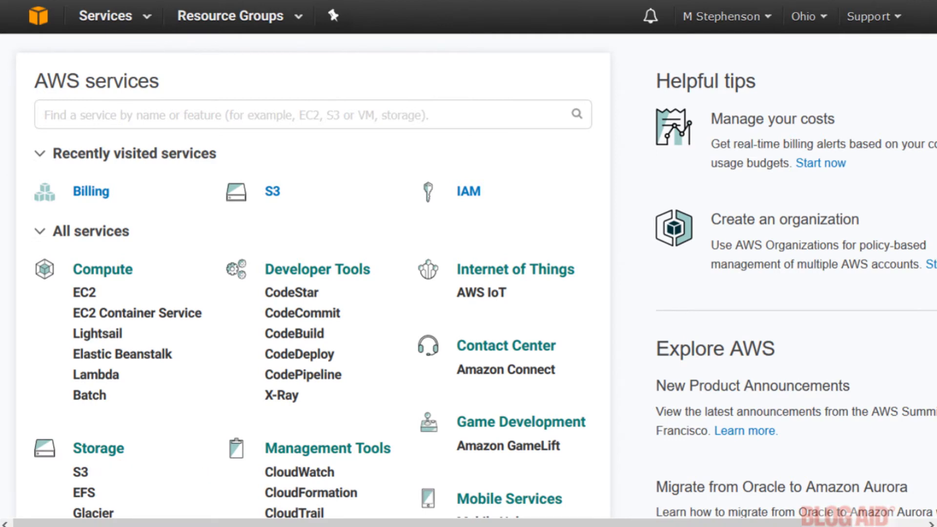
pyautogui.moveTo(207, 218)
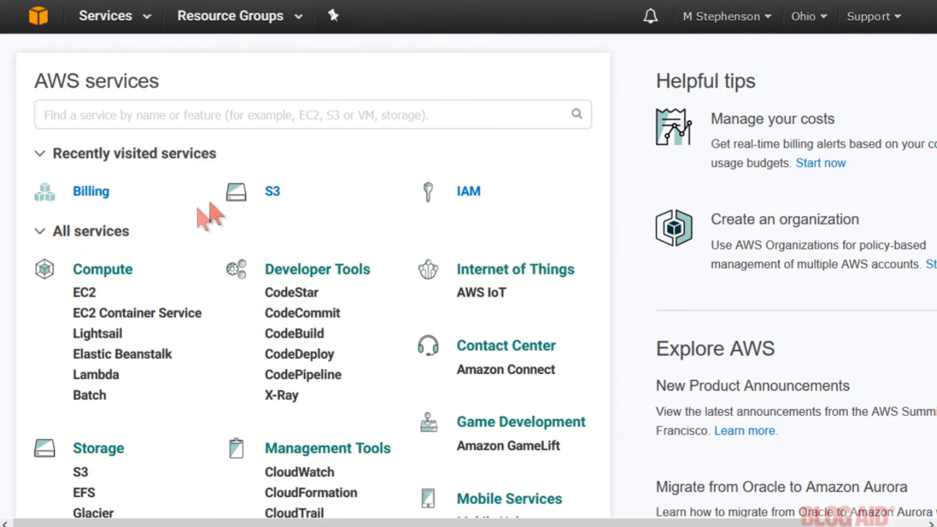
pyautogui.click(273, 191)
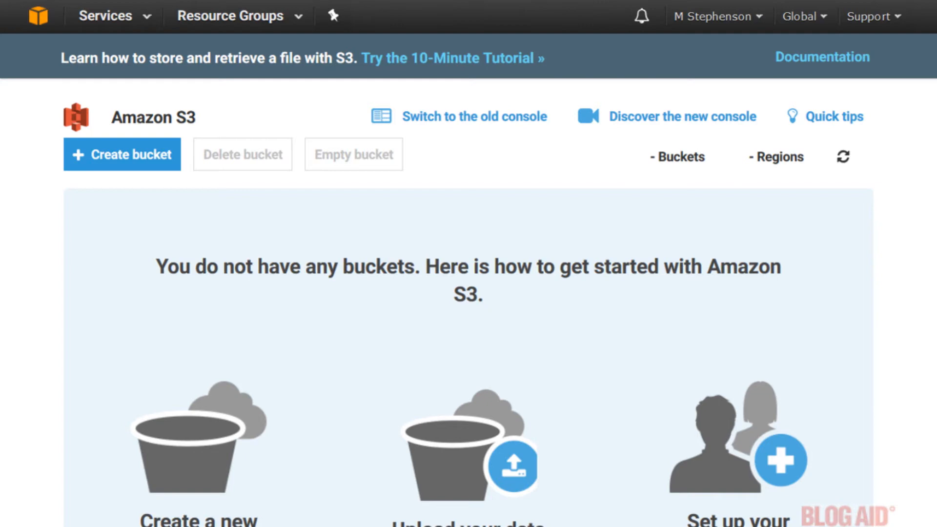
# Name the new bucket bkup.playsite.net in US East (Ohio) and advance to Set properties
pyautogui.scroll(-3)
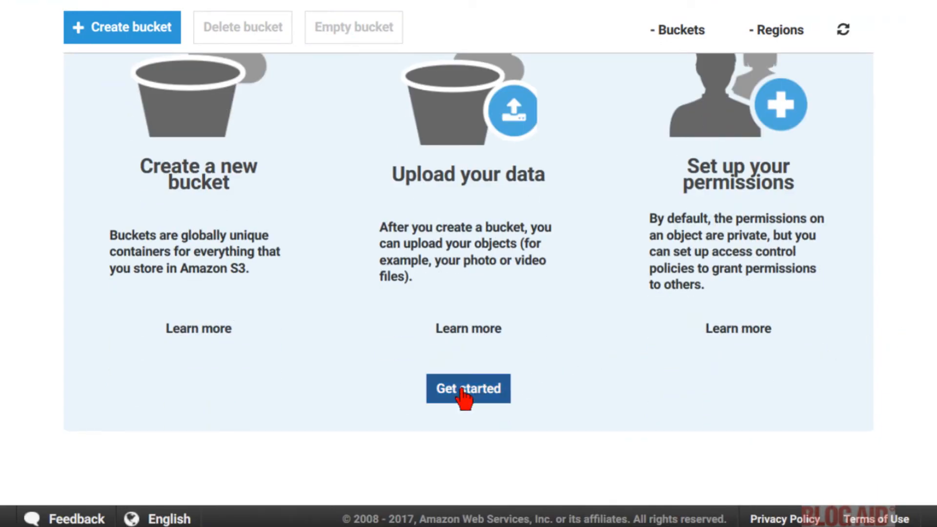
pyautogui.click(467, 388)
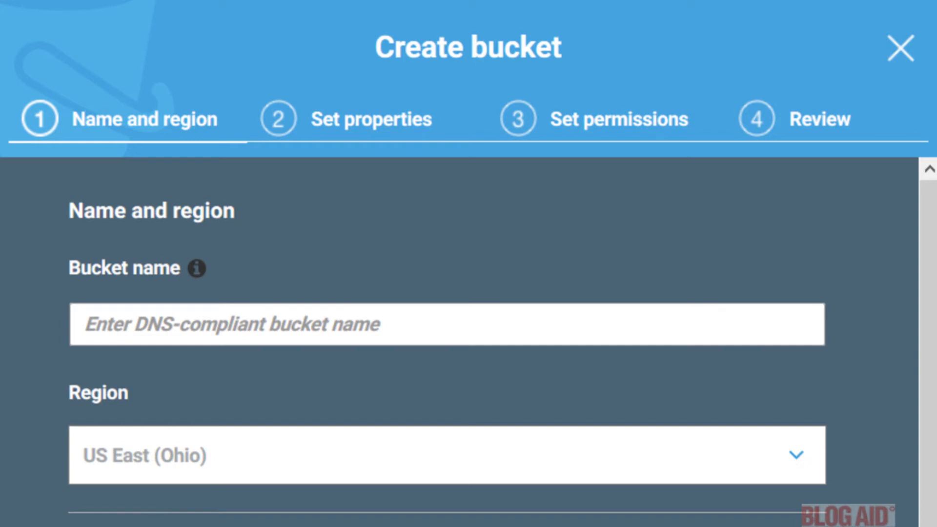
pyautogui.write('bkup.playsite.net')
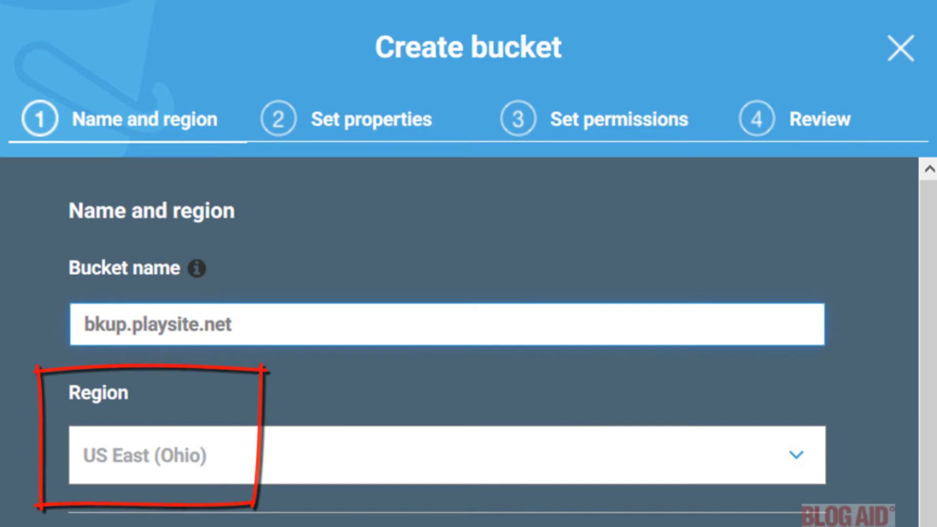
pyautogui.scroll(-3)
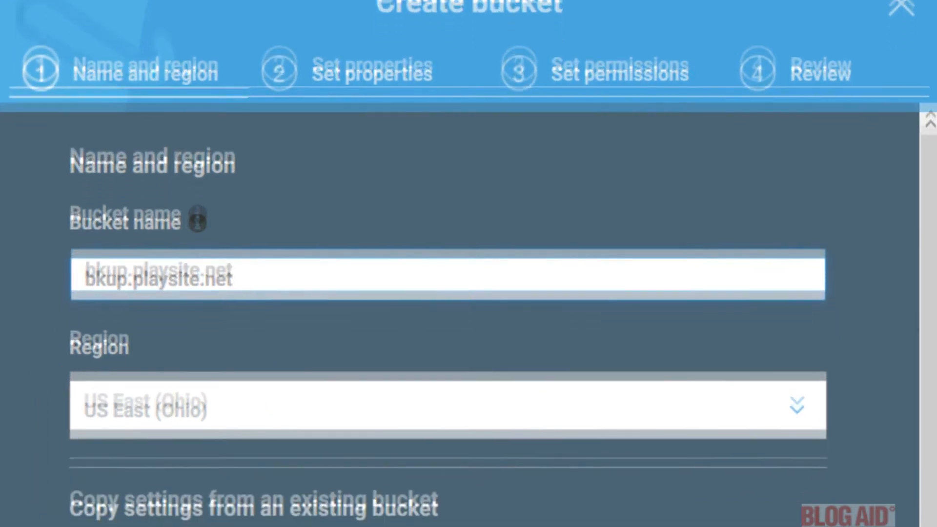
pyautogui.scroll(-3)
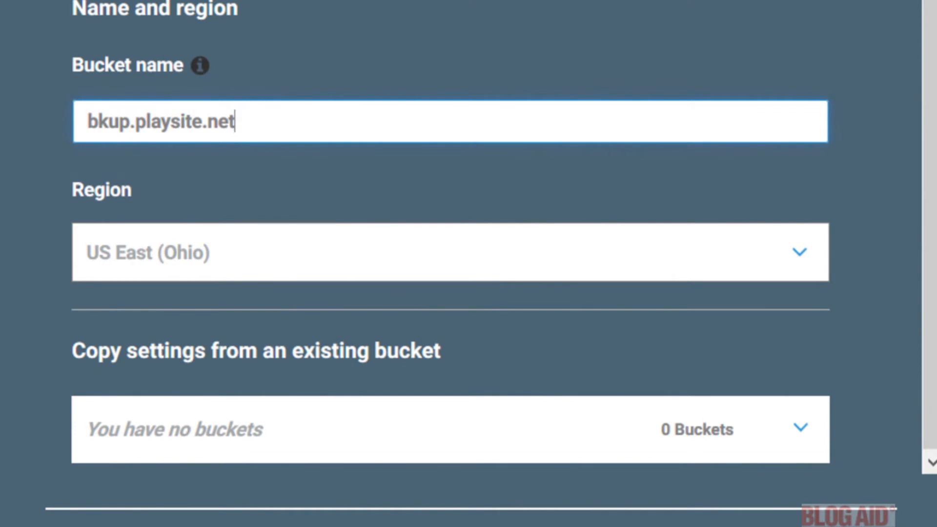
pyautogui.scroll(-3)
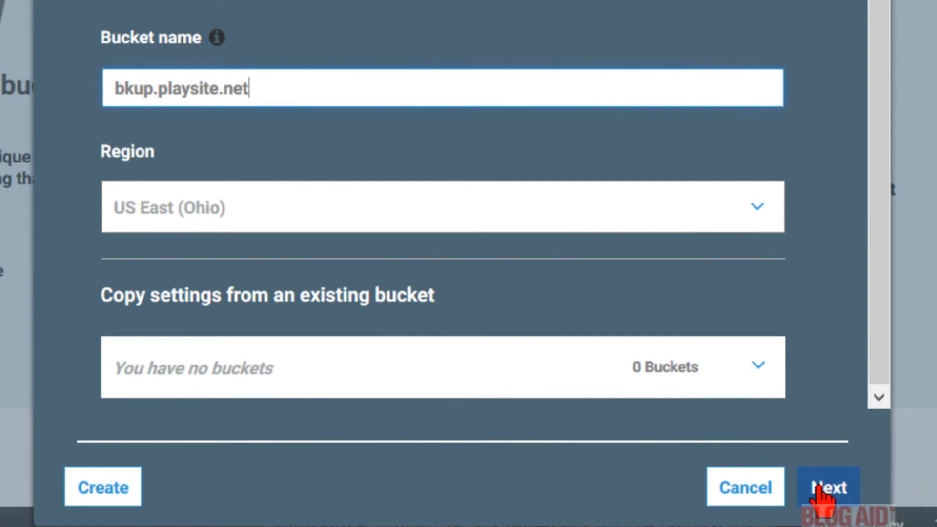
pyautogui.click(828, 487)
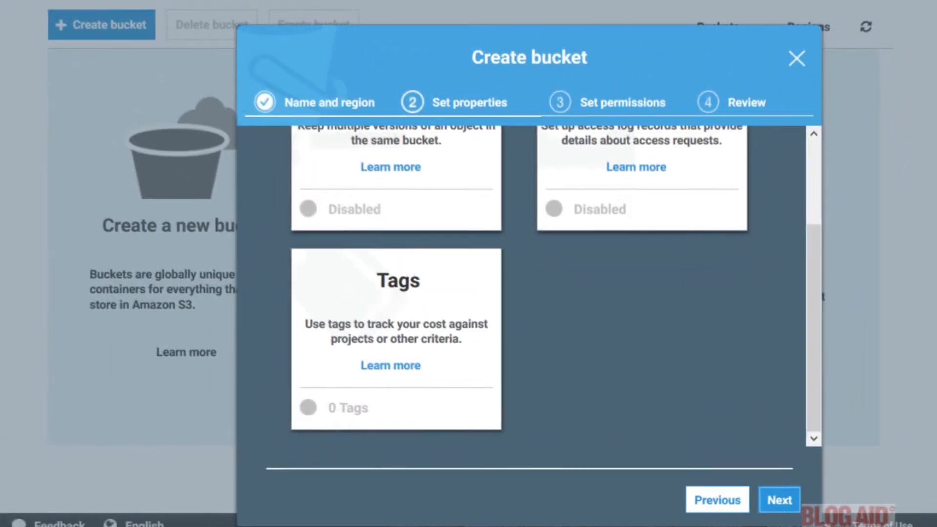
# Keep default properties and permissions and advance the bucket wizard to Review
pyautogui.scroll(3)
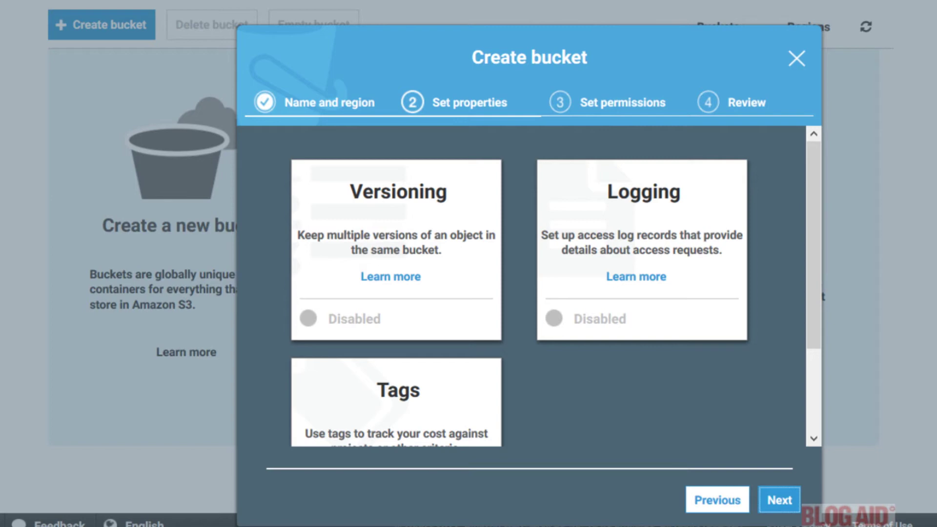
pyautogui.moveTo(783, 515)
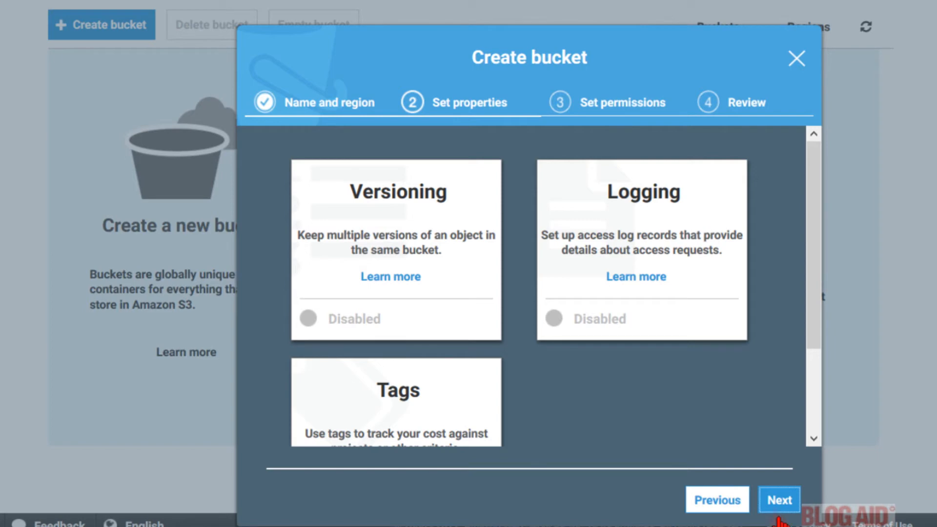
pyautogui.click(777, 500)
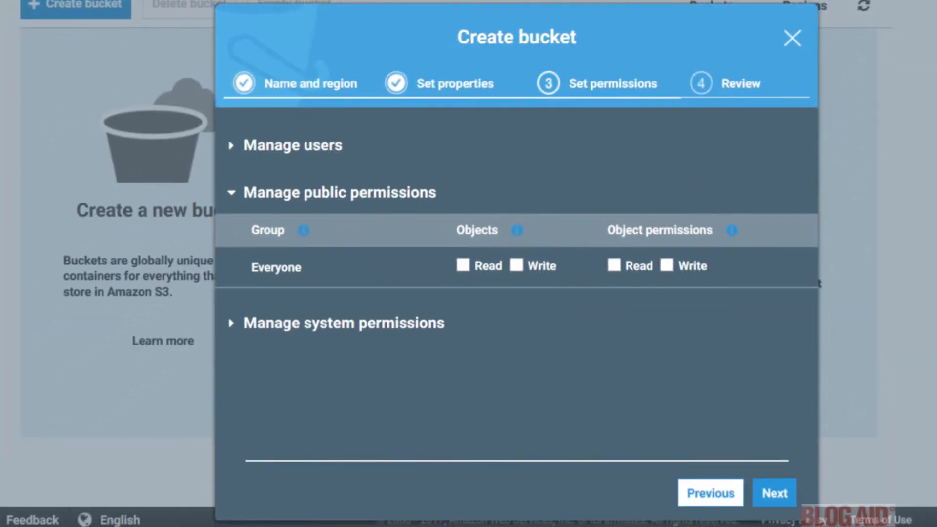
pyautogui.click(773, 493)
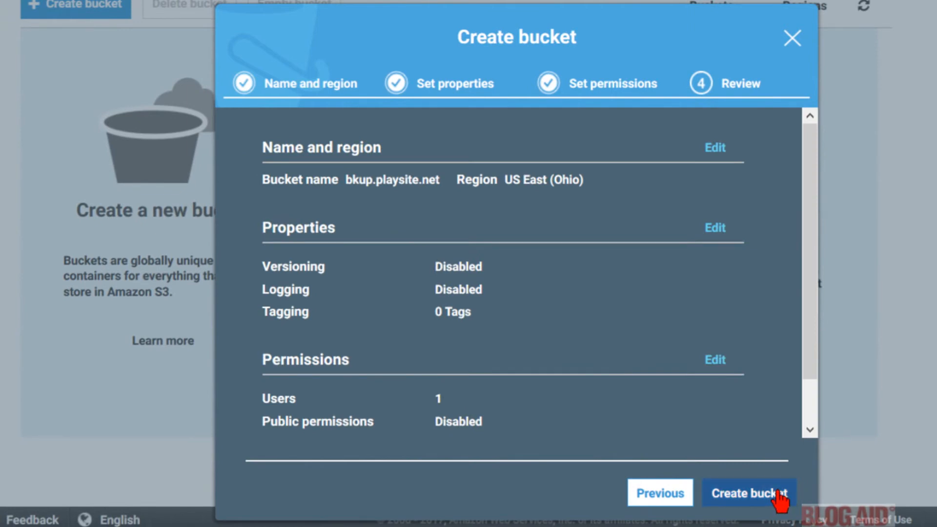
# Create the bkup.playsite.net bucket with the reviewed settings
pyautogui.click(748, 493)
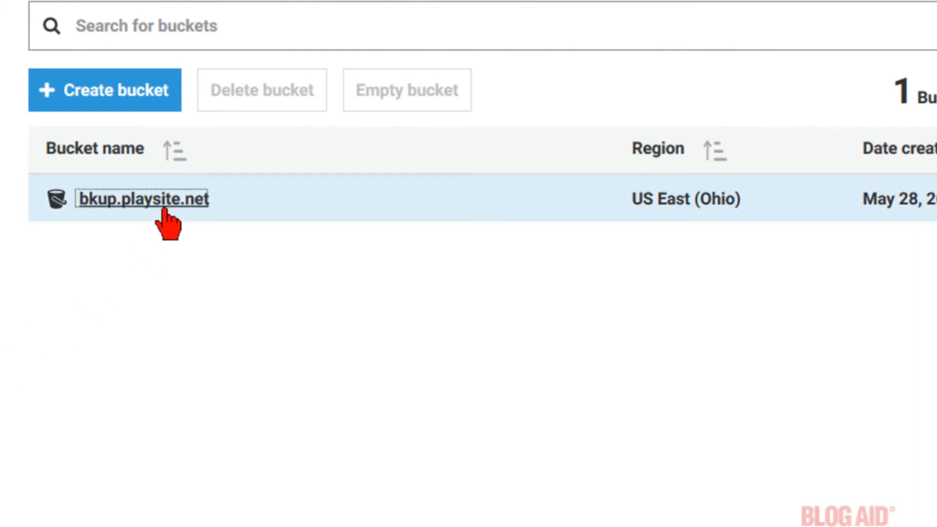
# Create a folder named videos inside bkup.playsite.net, save it and open it
pyautogui.click(142, 199)
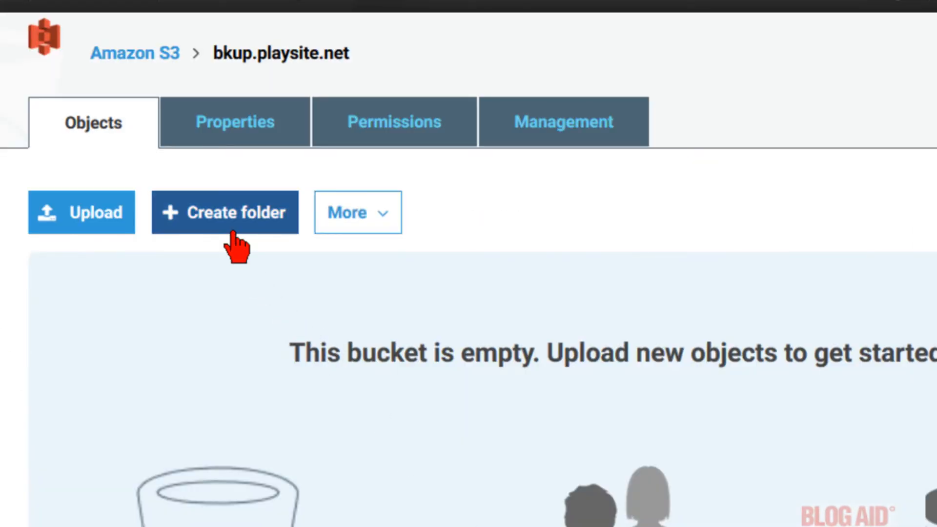
pyautogui.click(224, 212)
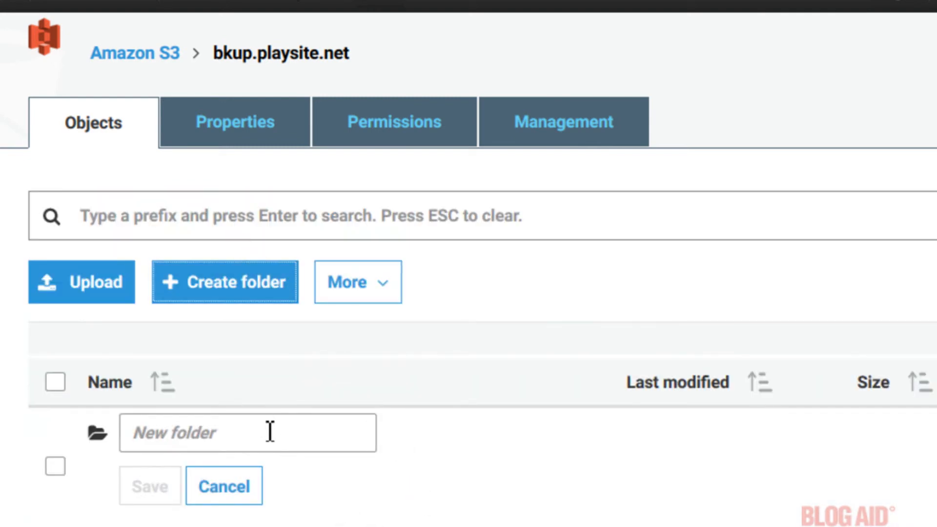
pyautogui.click(247, 432)
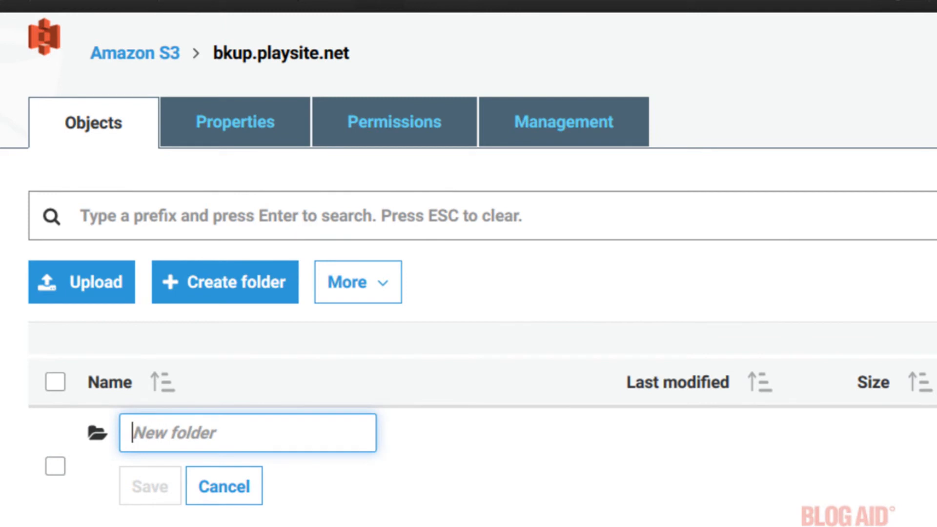
pyautogui.write('videos')
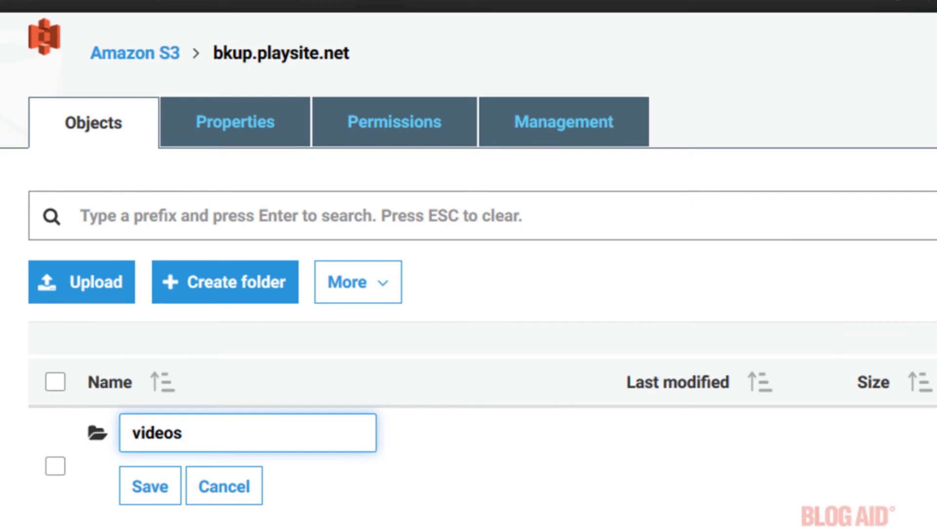
pyautogui.click(149, 485)
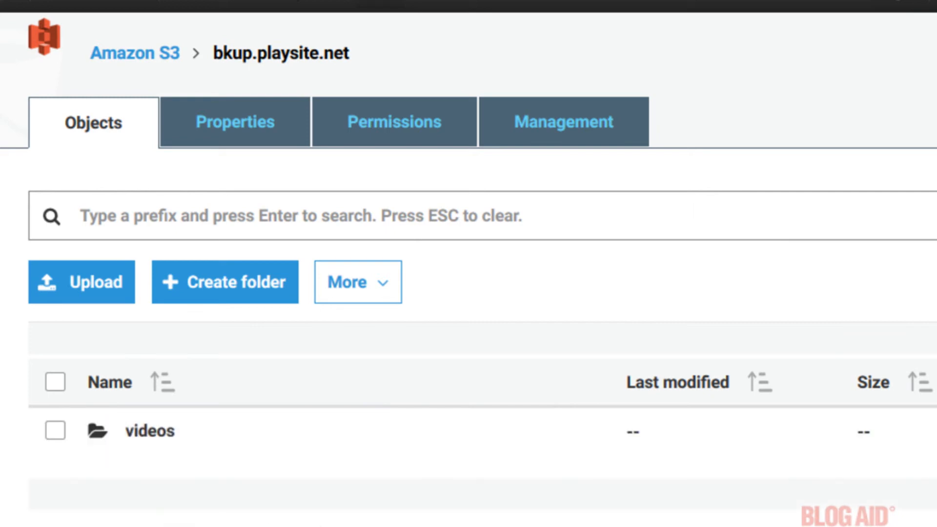
pyautogui.moveTo(149, 430)
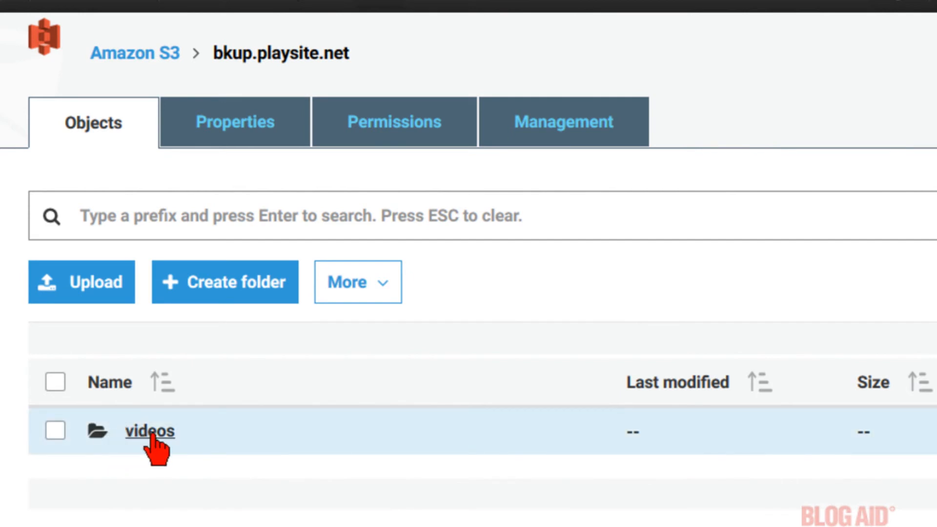
pyautogui.click(149, 430)
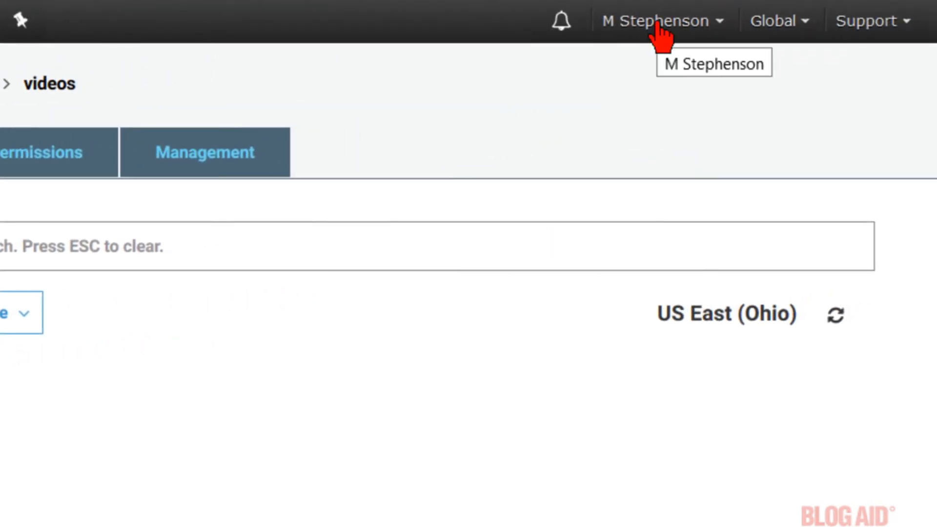
# Go via My Account to the AWS Management Console and sign in again
pyautogui.click(659, 20)
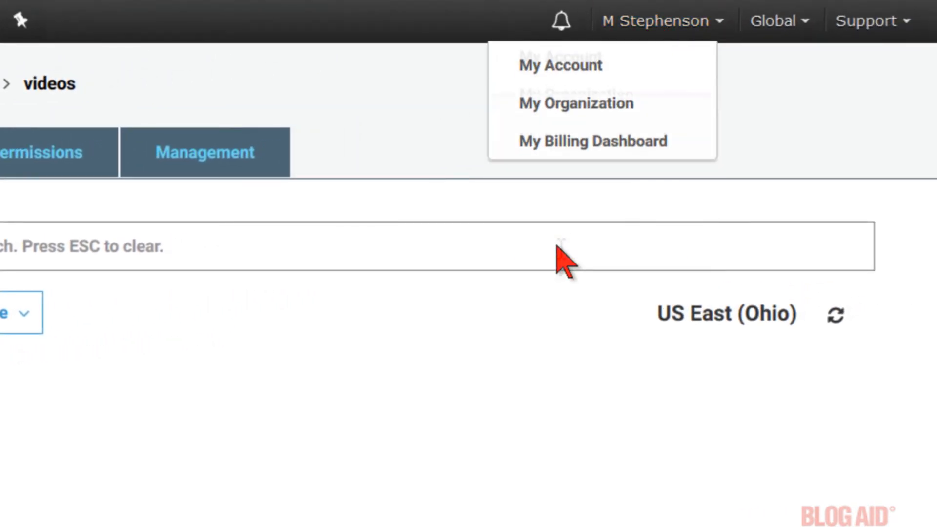
pyautogui.click(559, 64)
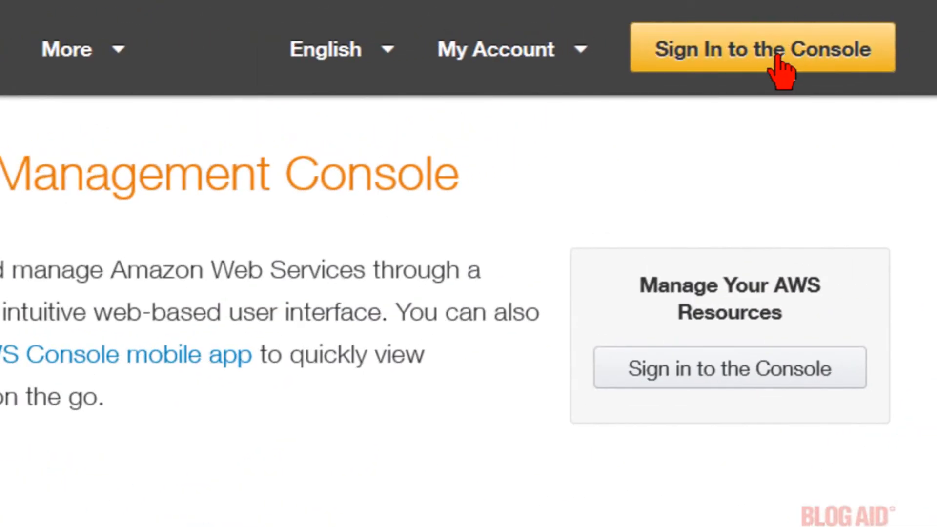
pyautogui.click(494, 49)
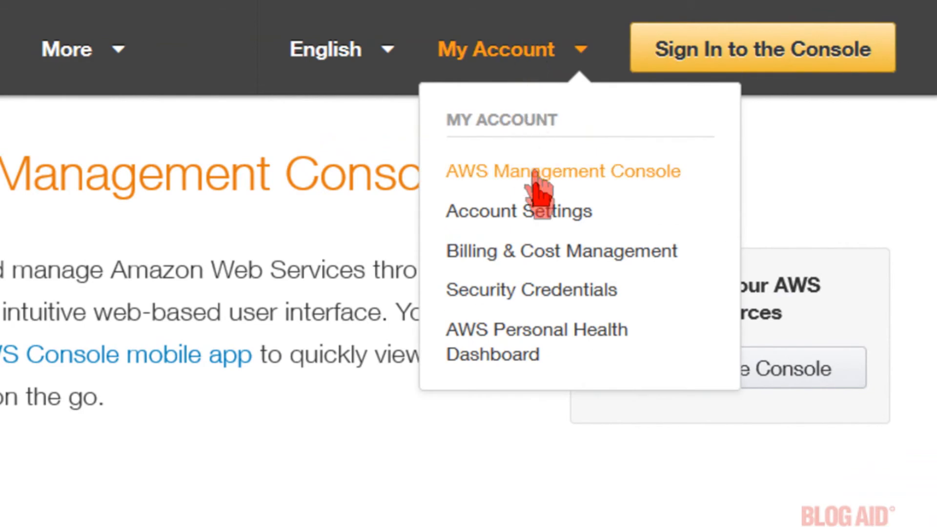
pyautogui.moveTo(558, 192)
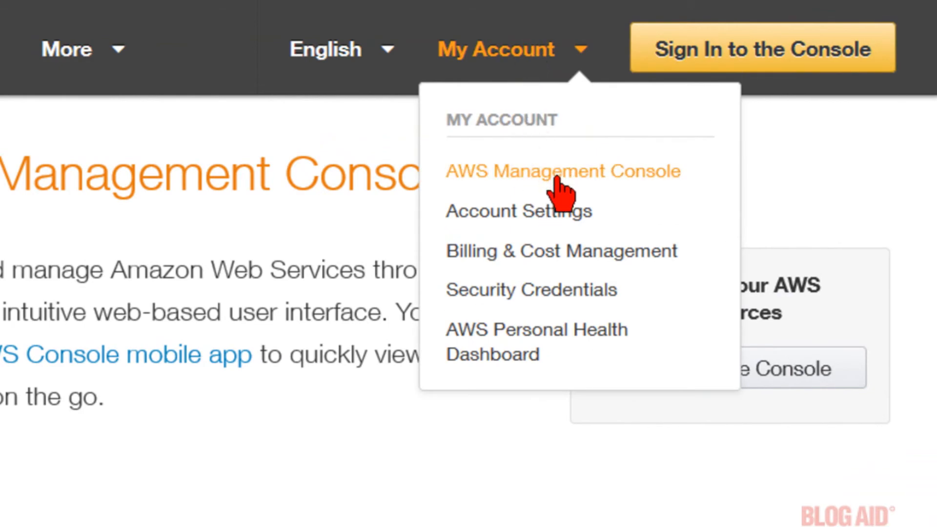
pyautogui.click(562, 172)
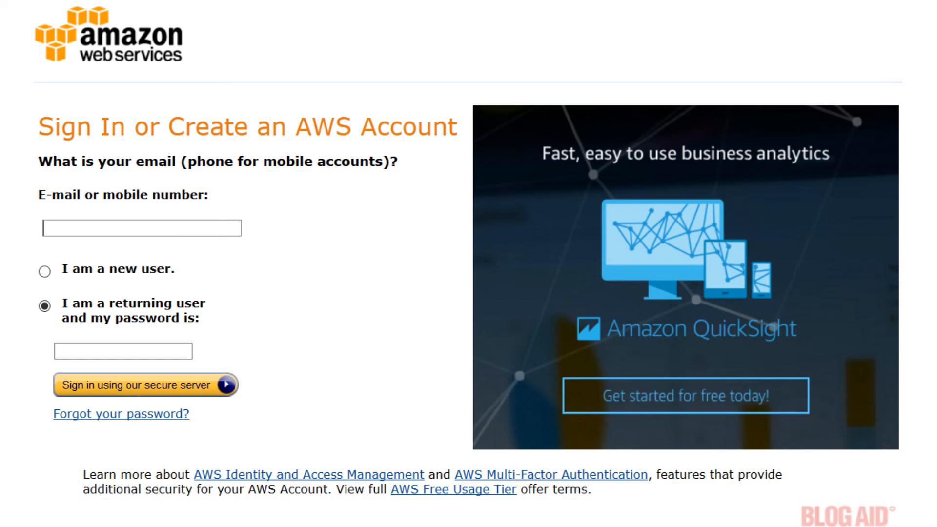
pyautogui.click(145, 385)
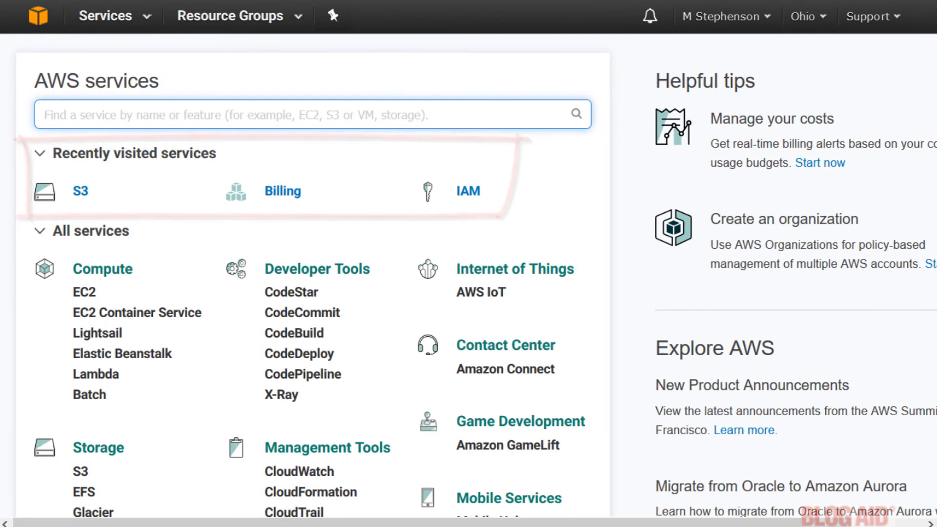
# Return to the S3 bucket list via Recently visited services
pyautogui.click(79, 191)
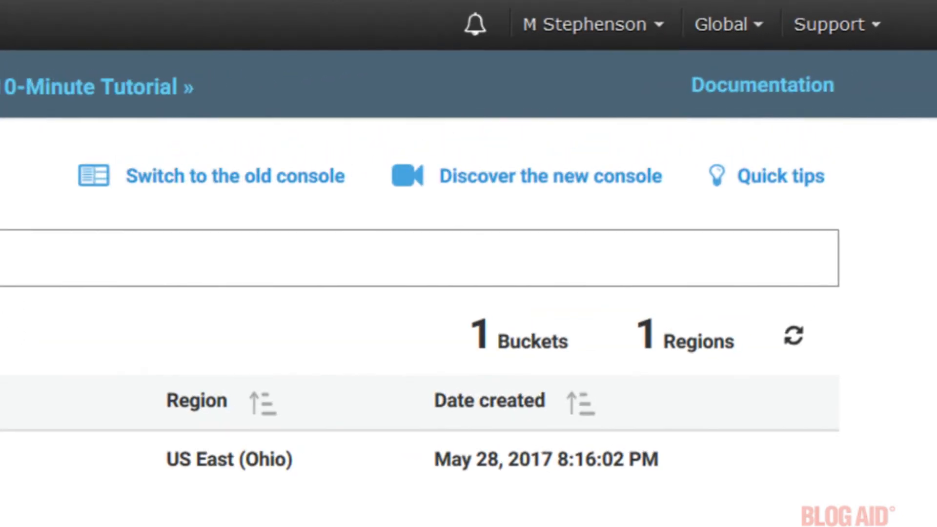
pyautogui.moveTo(664, 36)
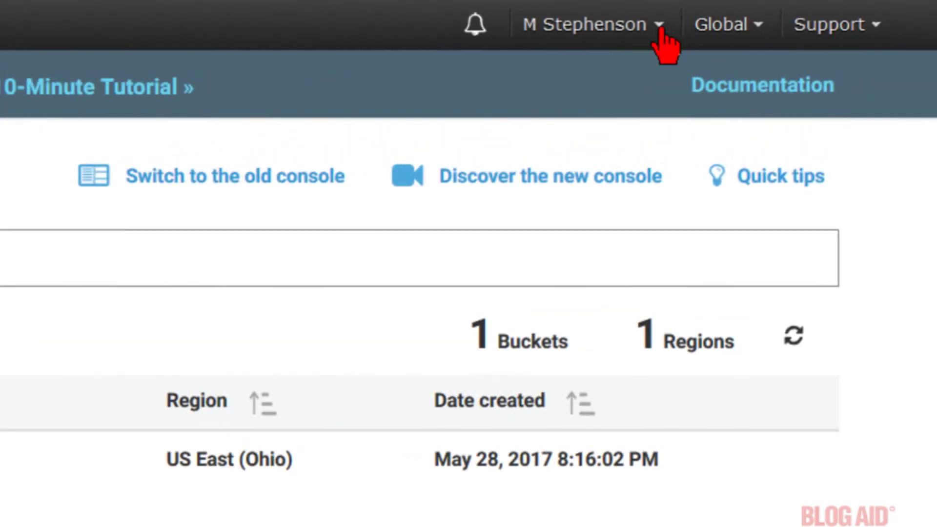
# Reach My Security Credentials from the account menu and continue past the IAM warning
pyautogui.click(589, 24)
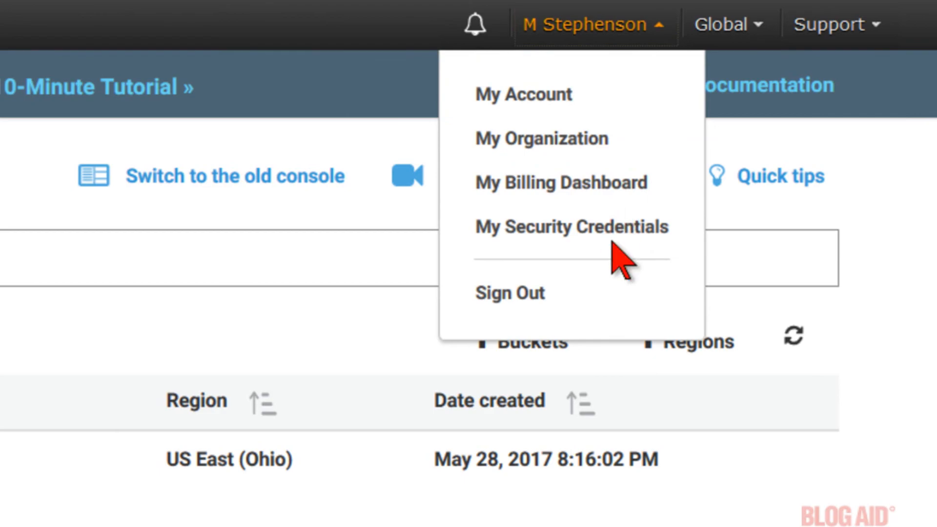
pyautogui.click(569, 226)
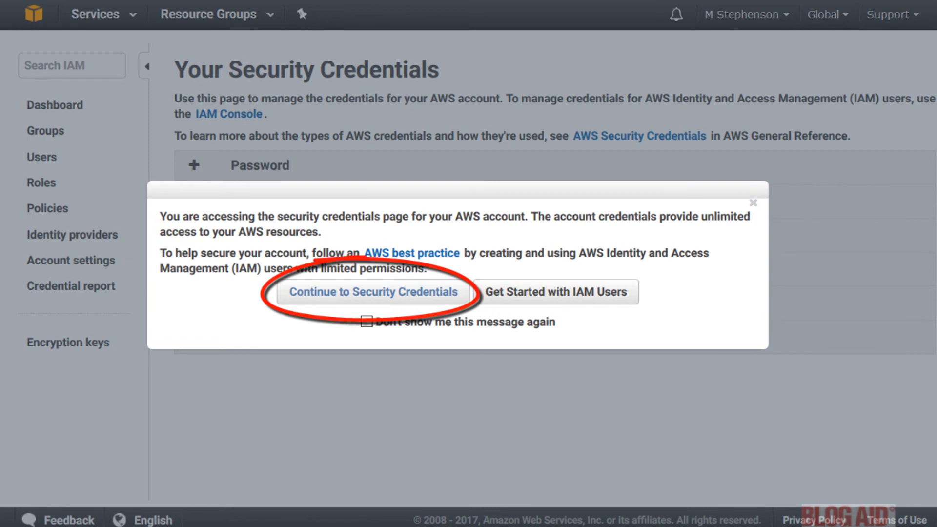
pyautogui.click(371, 292)
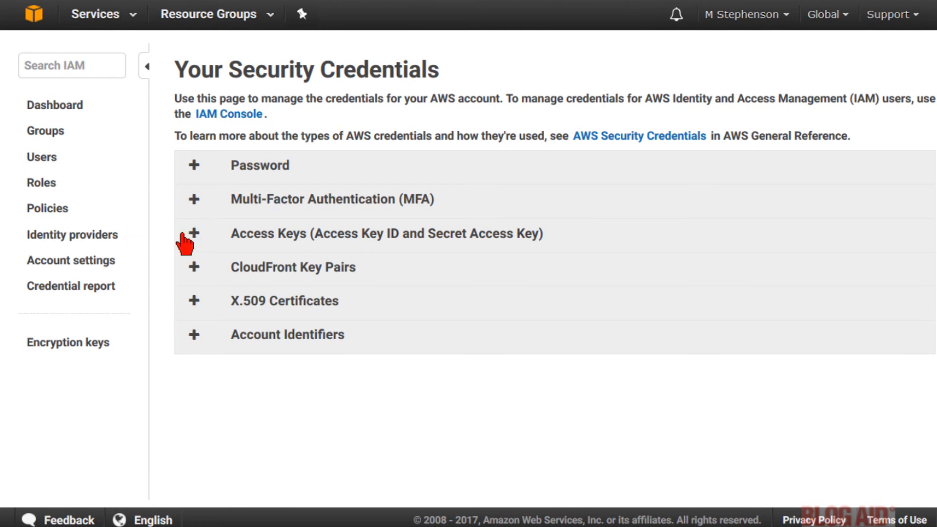
# Generate a new root access key under Access Keys and dismiss the confirmation
pyautogui.click(193, 233)
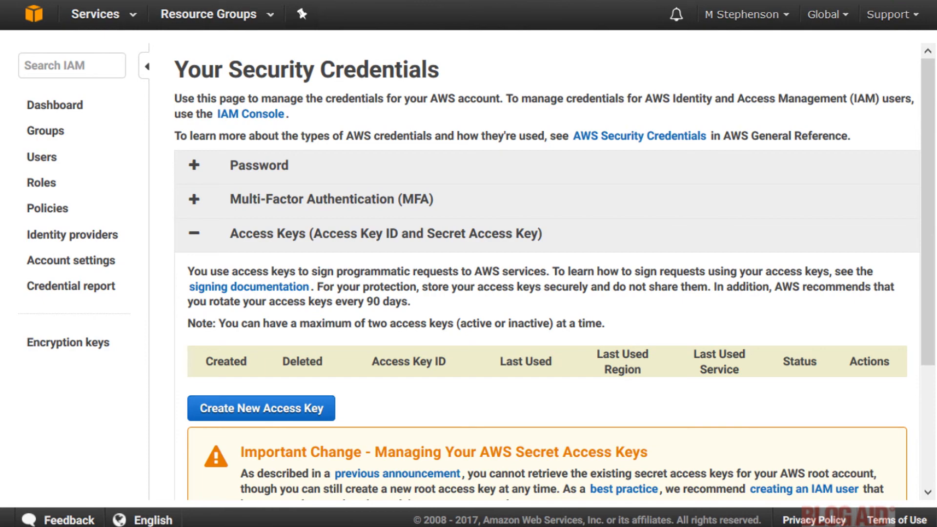
pyautogui.moveTo(478, 456)
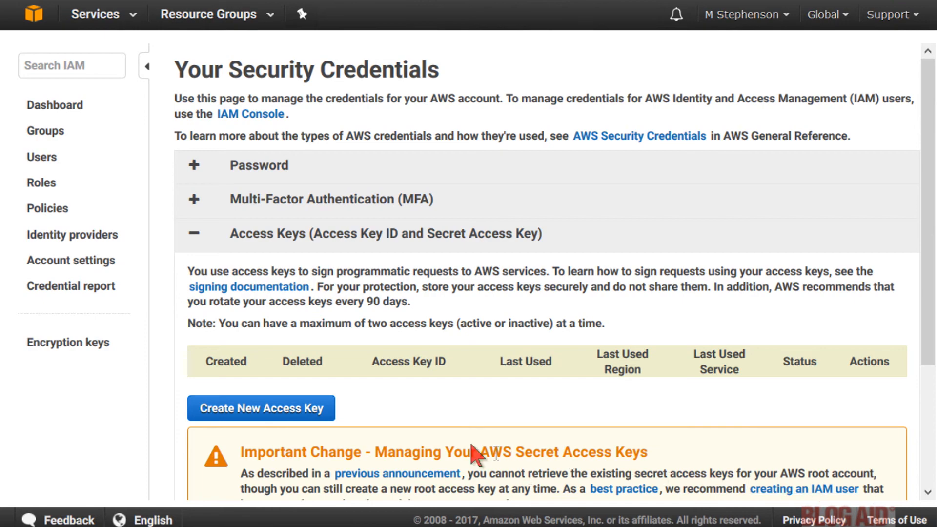
pyautogui.click(261, 408)
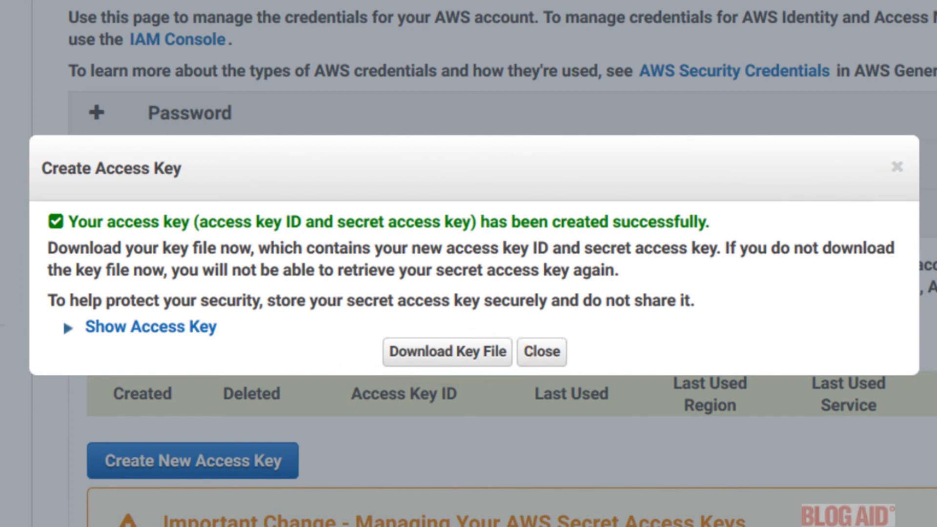
pyautogui.click(539, 351)
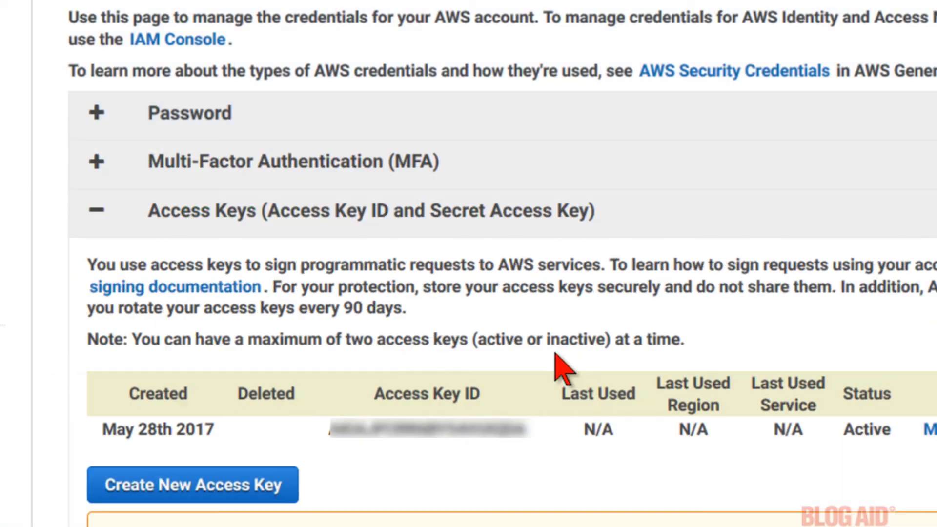